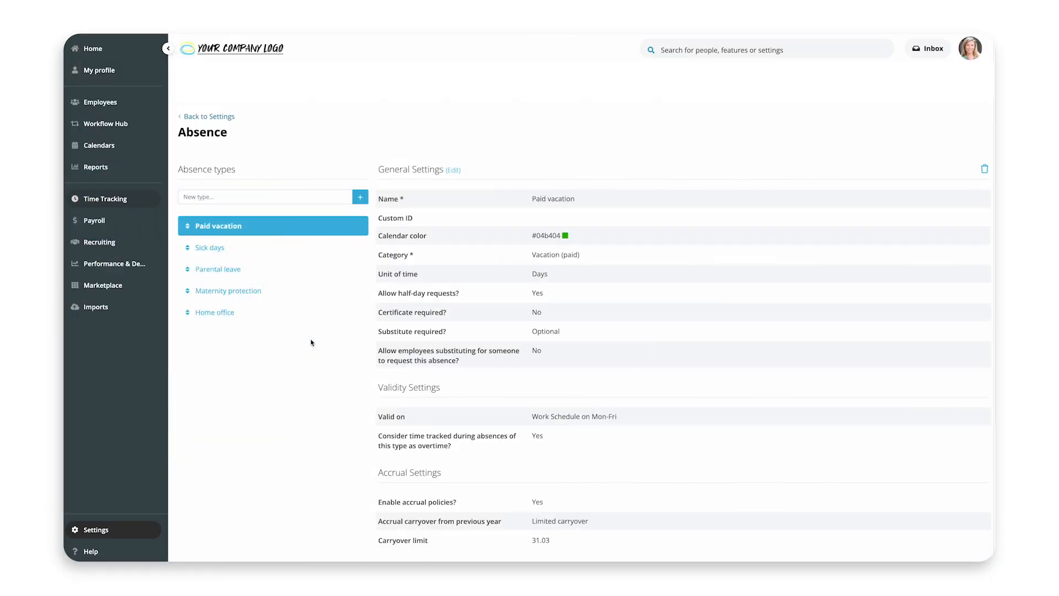
pyautogui.moveTo(313, 293)
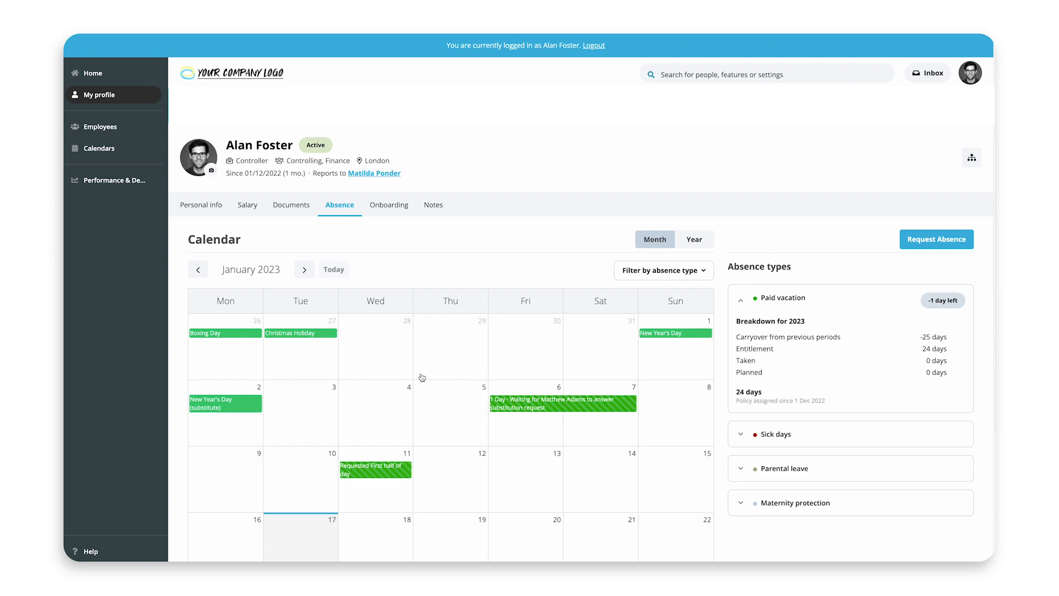
# - Review the employee's Absence calendar and the company Absence Timeline, then return to the admin Home dashboard
pyautogui.click(936, 239)
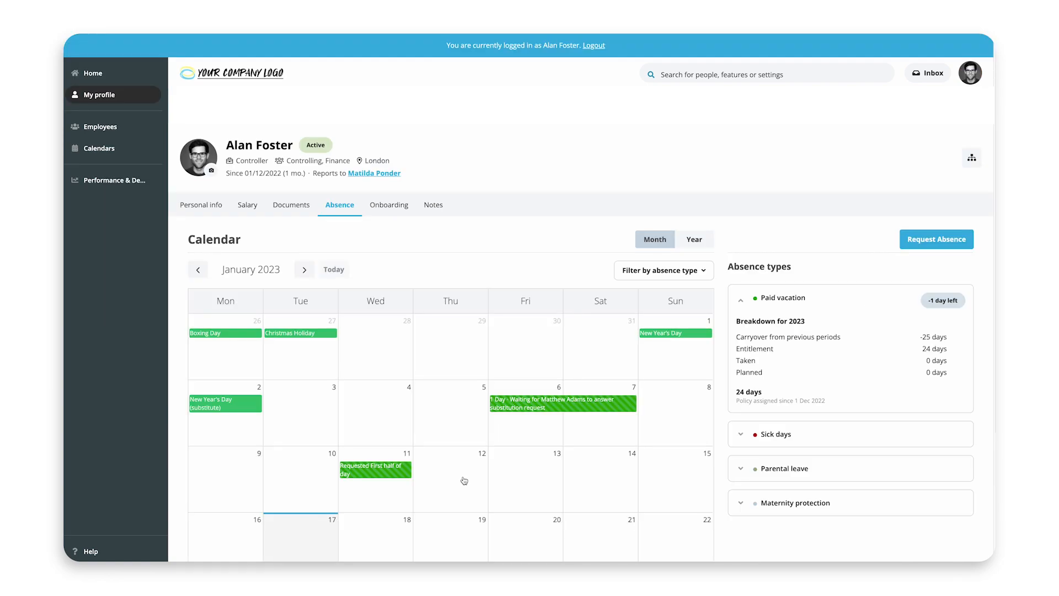
pyautogui.click(100, 148)
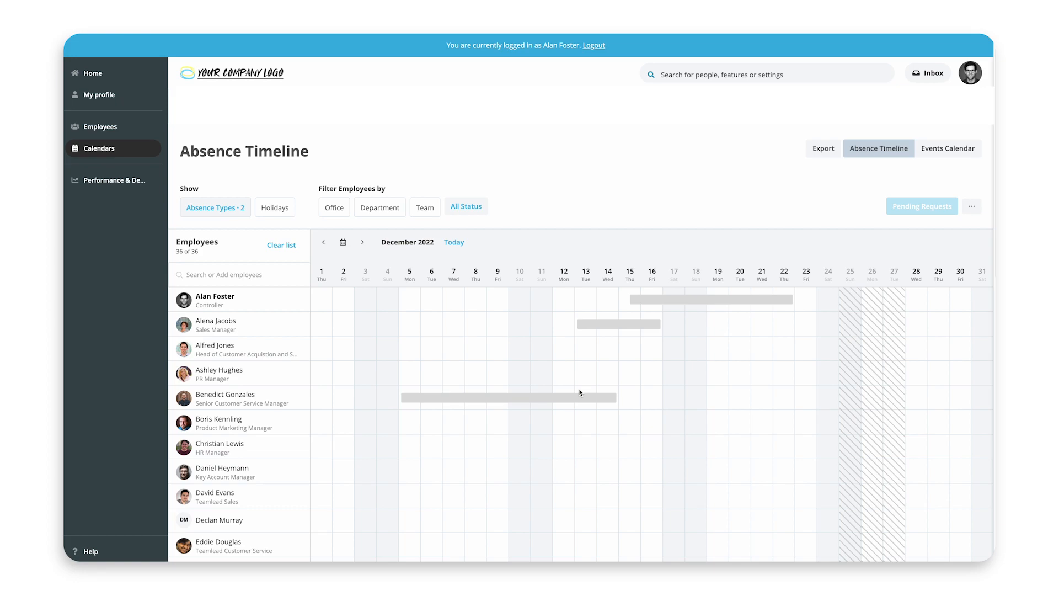
pyautogui.moveTo(574, 410)
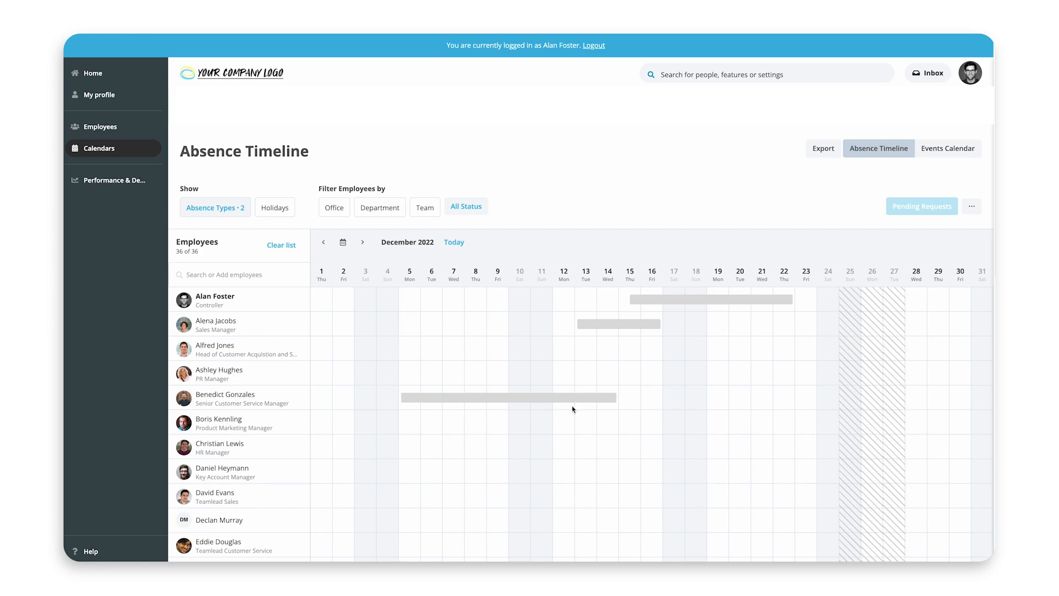
pyautogui.click(93, 73)
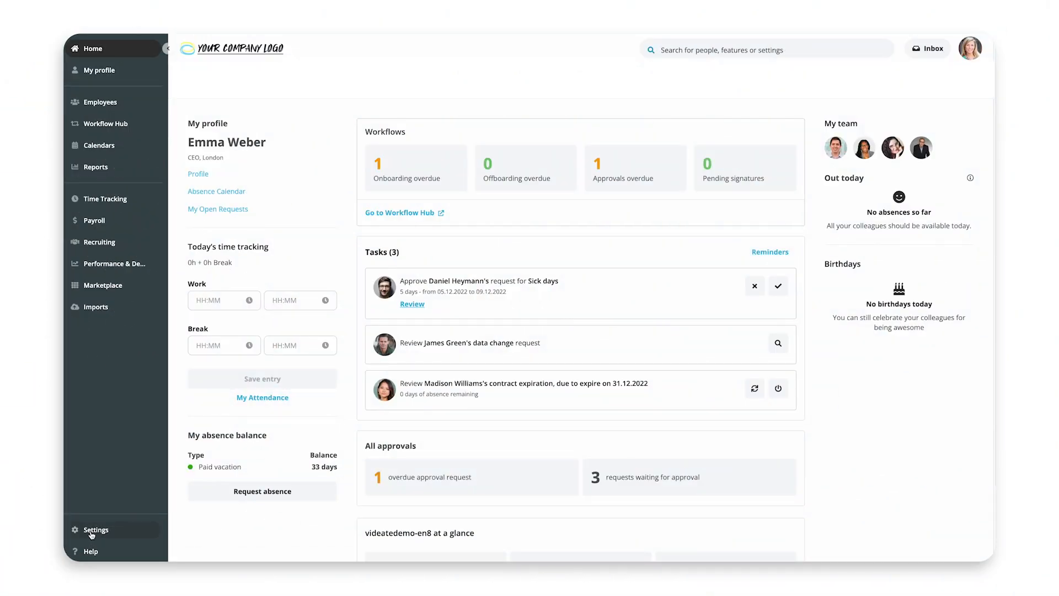
# - In Settings > Absence, begin the 'Personal Development Time' type and browse the Category list toward Vacation (paid)
pyautogui.click(95, 529)
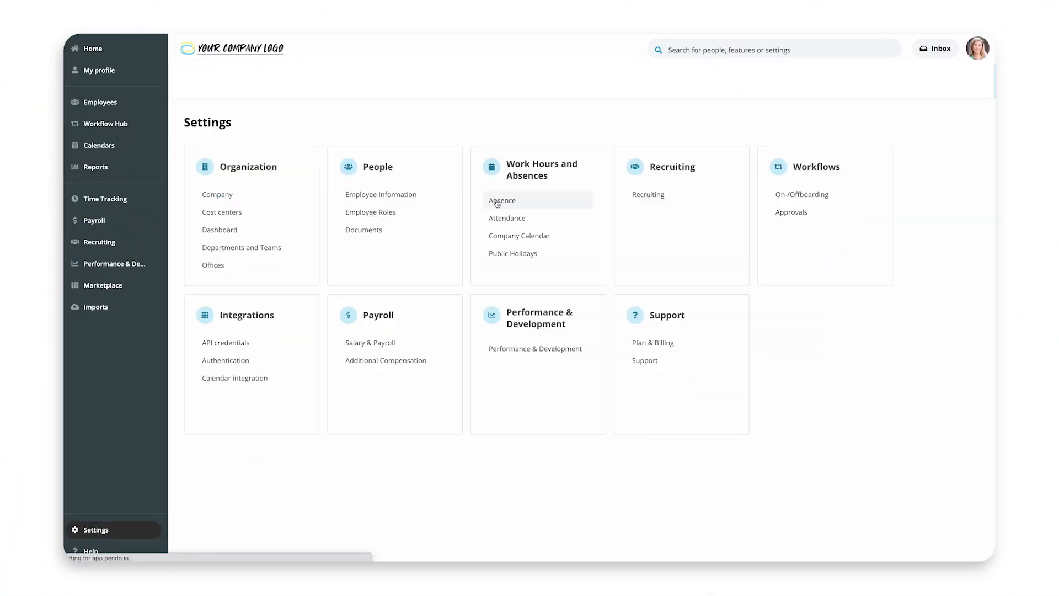
pyautogui.click(500, 200)
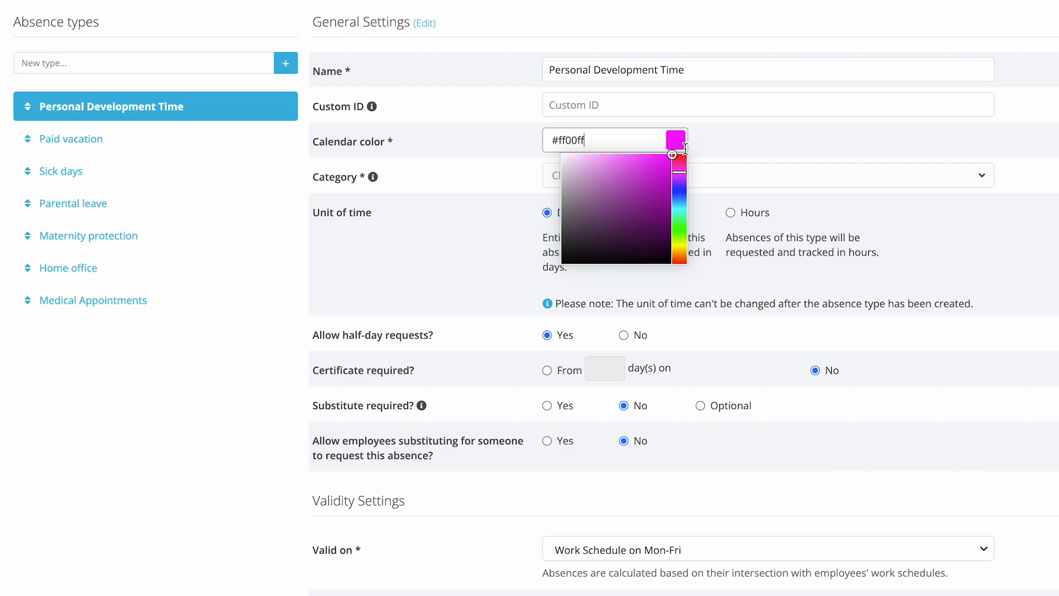
pyautogui.click(767, 175)
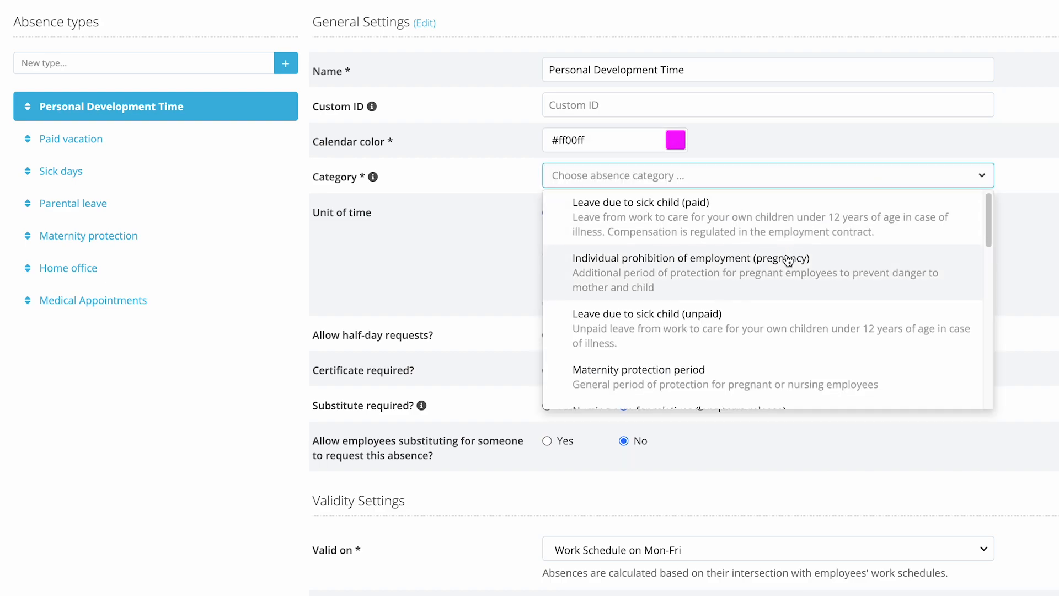
pyautogui.scroll(-3)
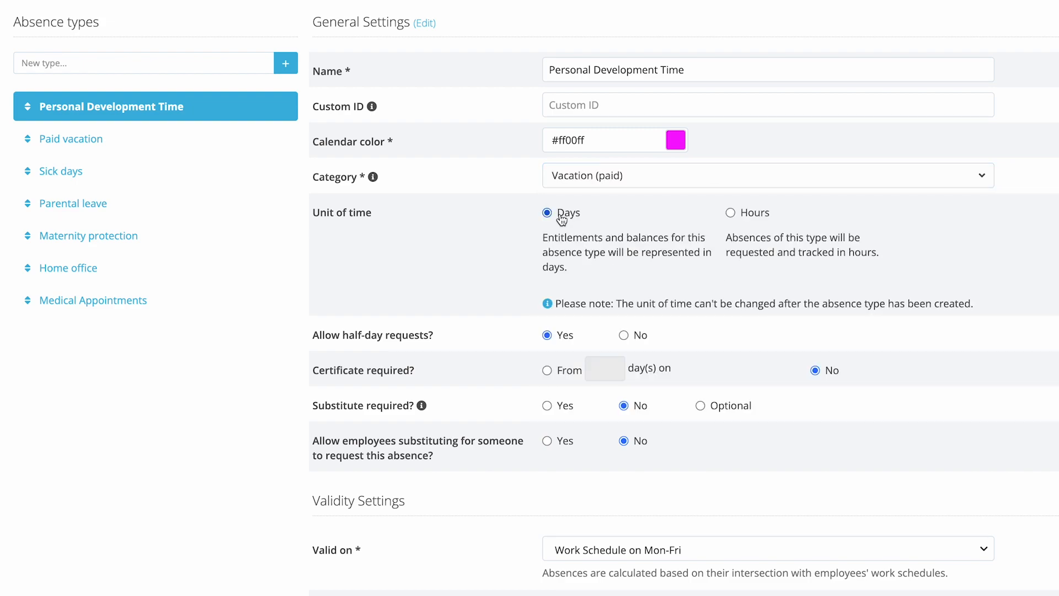
# - Keep the unit of time as Days and require a certificate from 1 day of absence
pyautogui.click(730, 212)
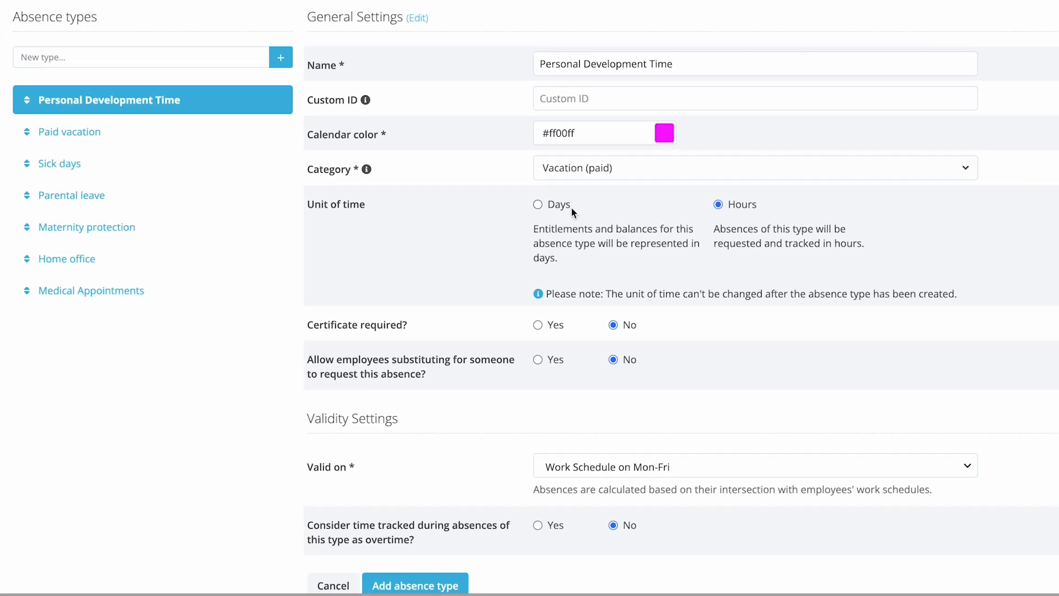
pyautogui.moveTo(571, 212)
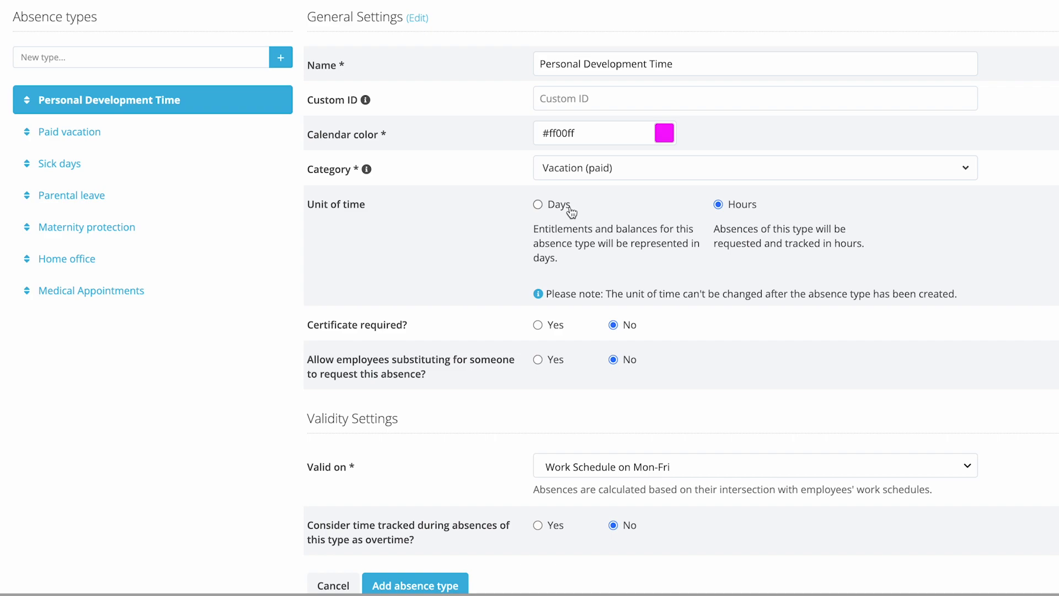
pyautogui.click(537, 204)
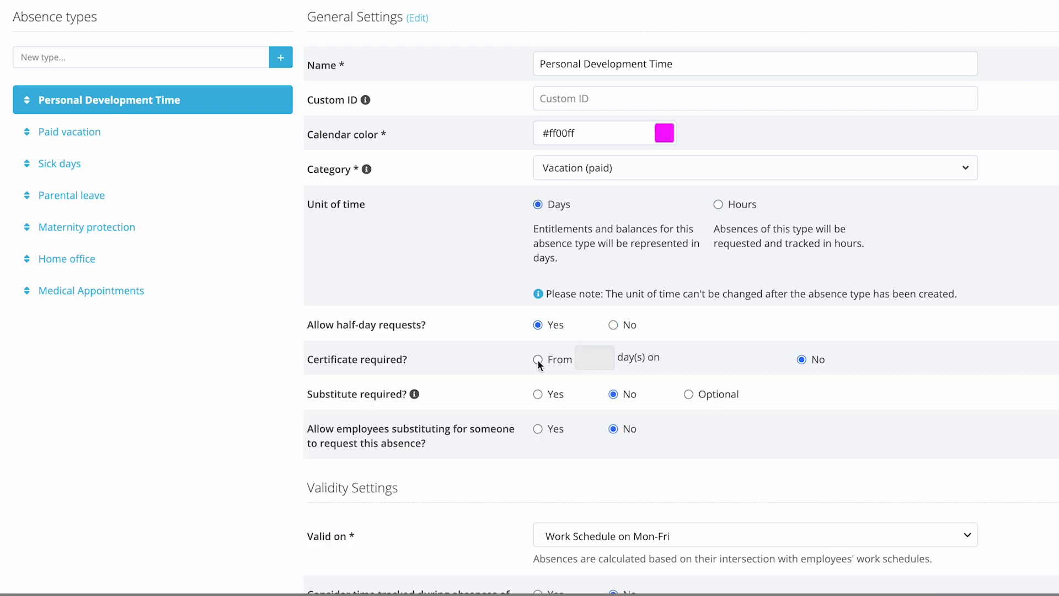
pyautogui.click(537, 358)
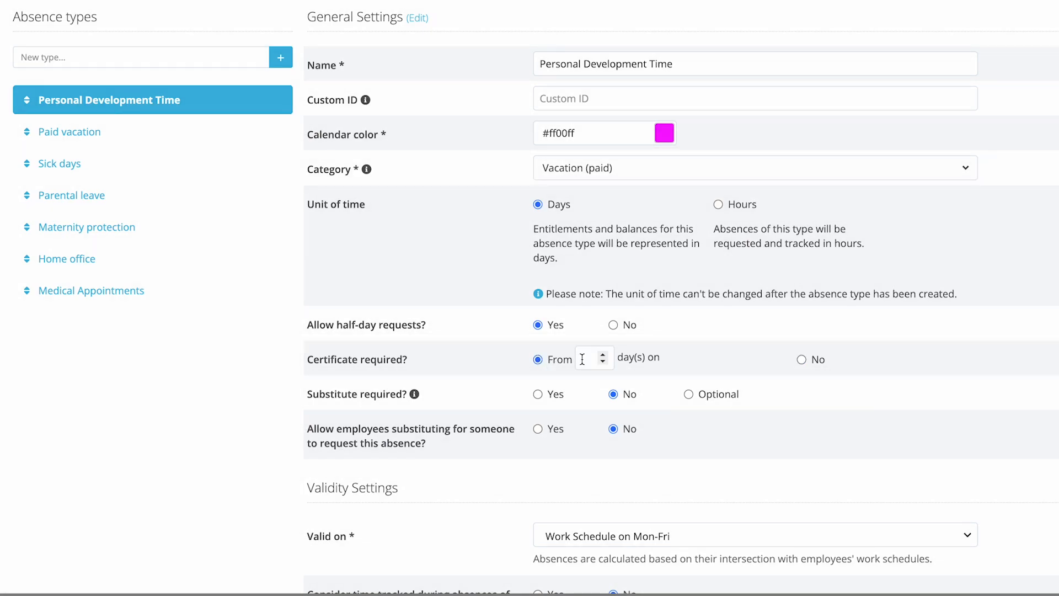
pyautogui.write('1')
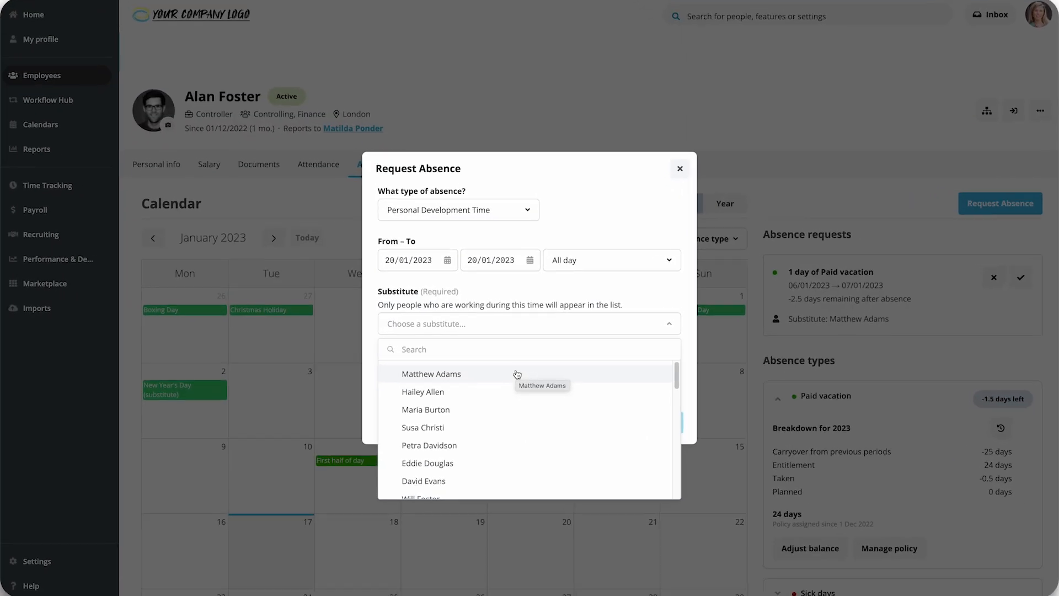
pyautogui.click(432, 374)
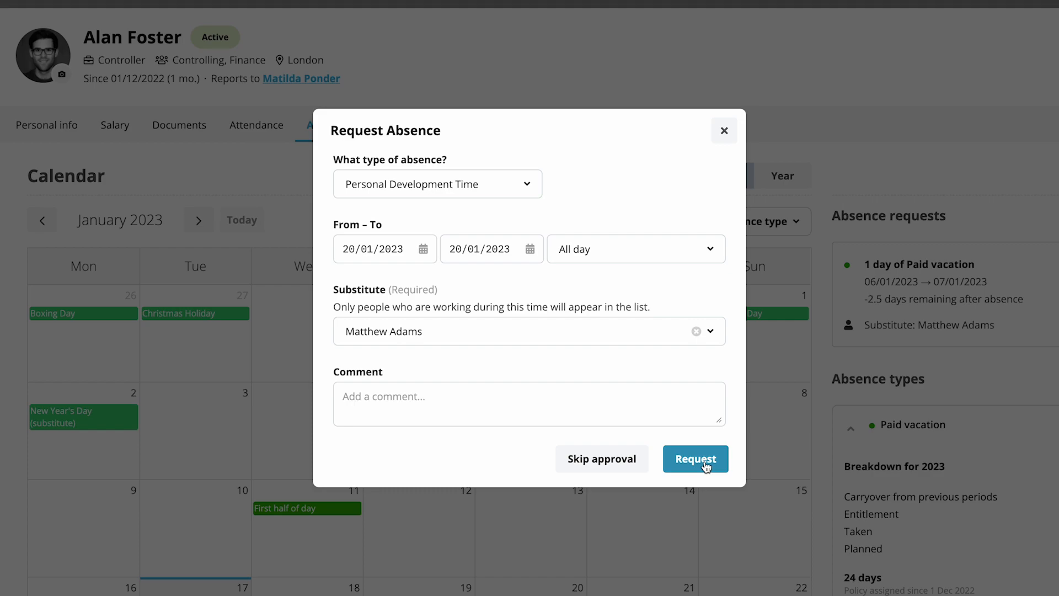
pyautogui.click(695, 459)
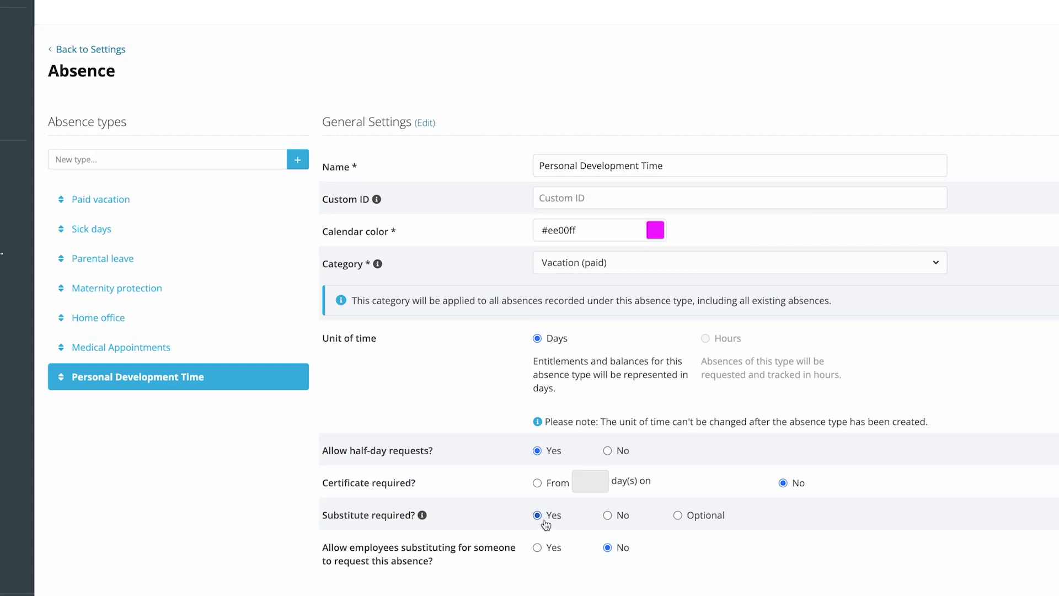
# - Set Substitute required to Yes and keep substituting employees unable to request this absence
pyautogui.click(605, 515)
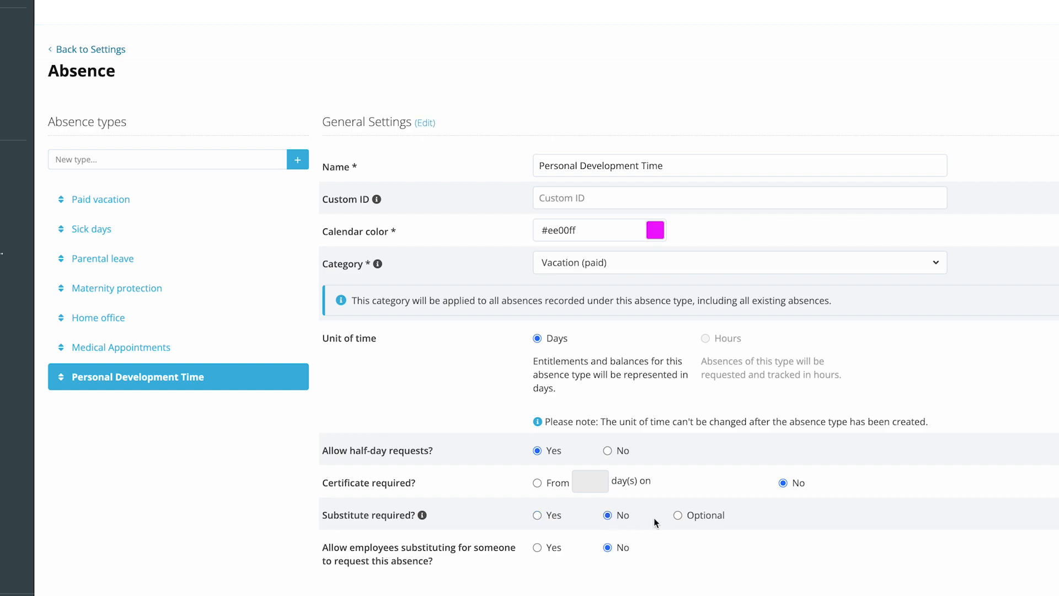
pyautogui.click(676, 516)
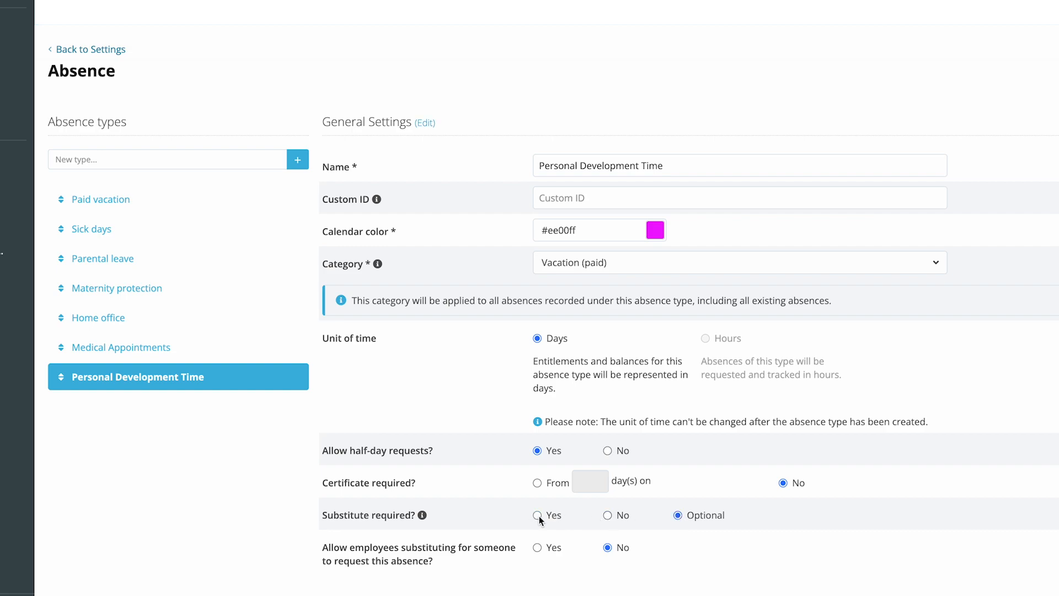
pyautogui.click(537, 515)
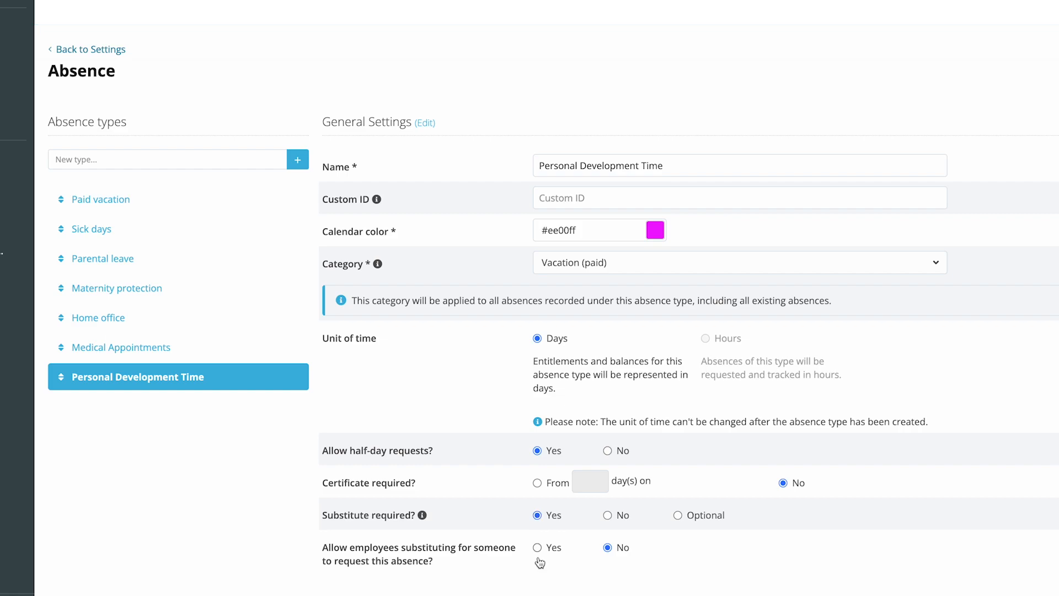
pyautogui.click(538, 547)
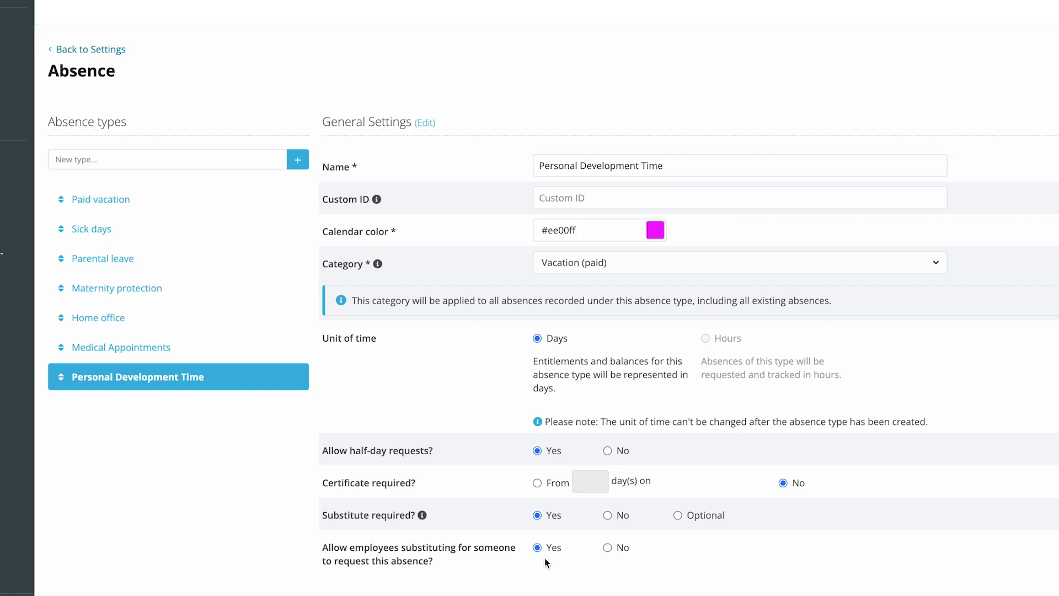
pyautogui.click(606, 547)
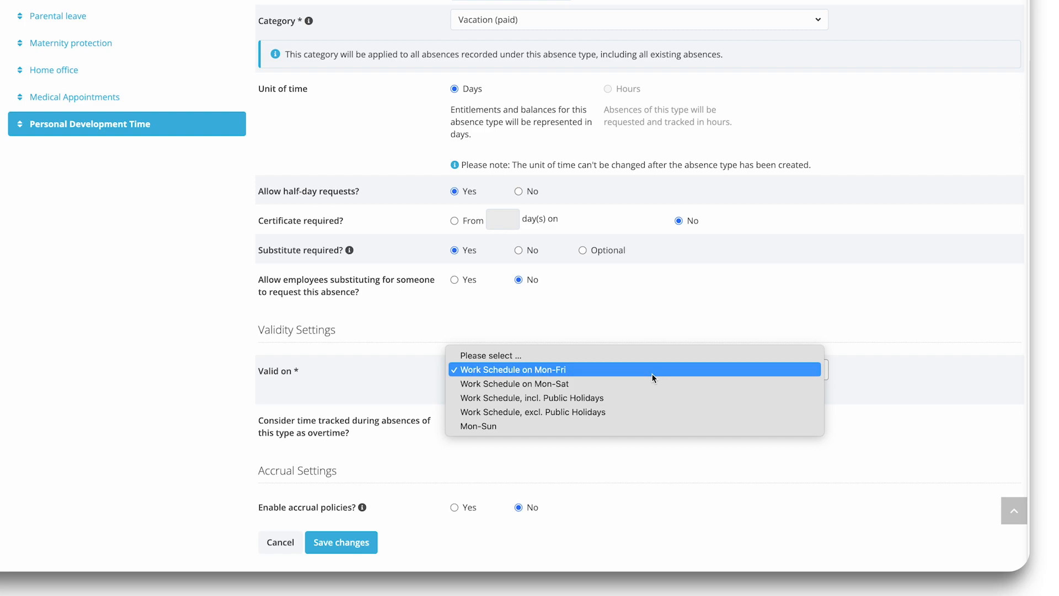
# - Set Valid on to Work Schedule excl. Public Holidays, leave overtime counting at No, and enable accrual policies
pyautogui.click(532, 412)
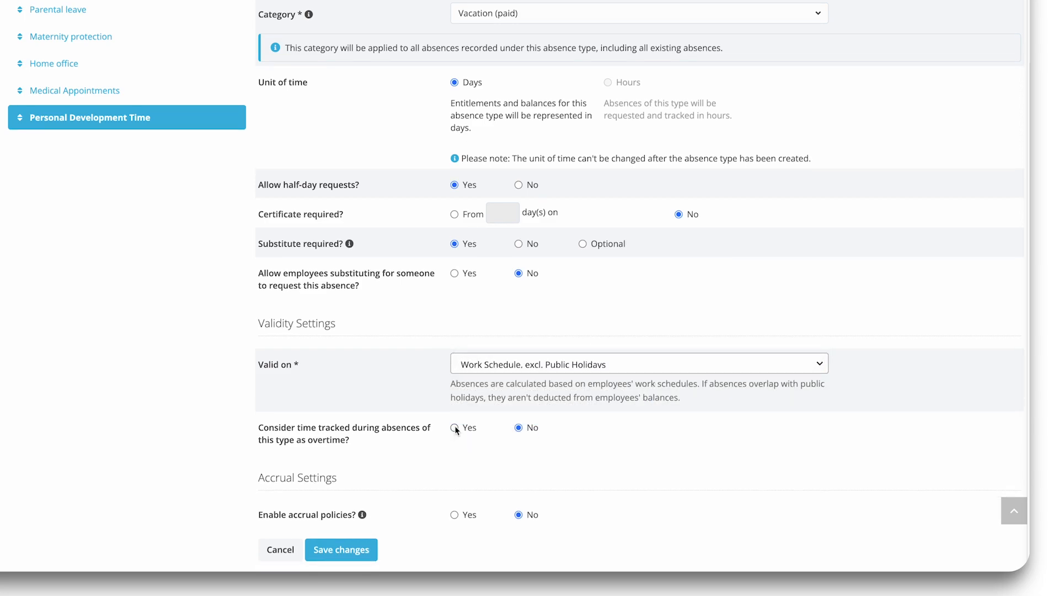
pyautogui.click(454, 427)
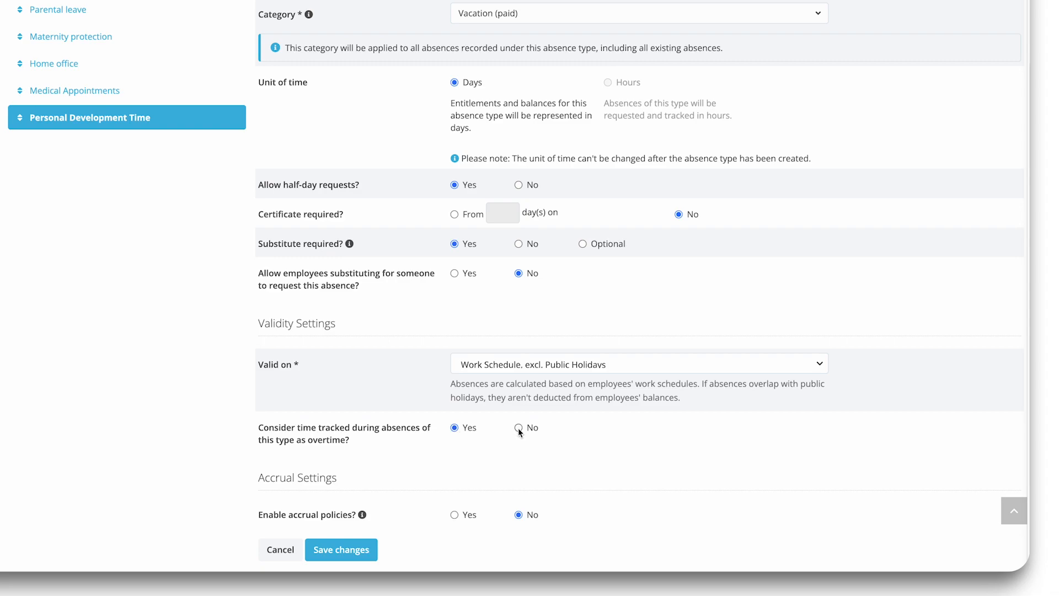
pyautogui.click(519, 427)
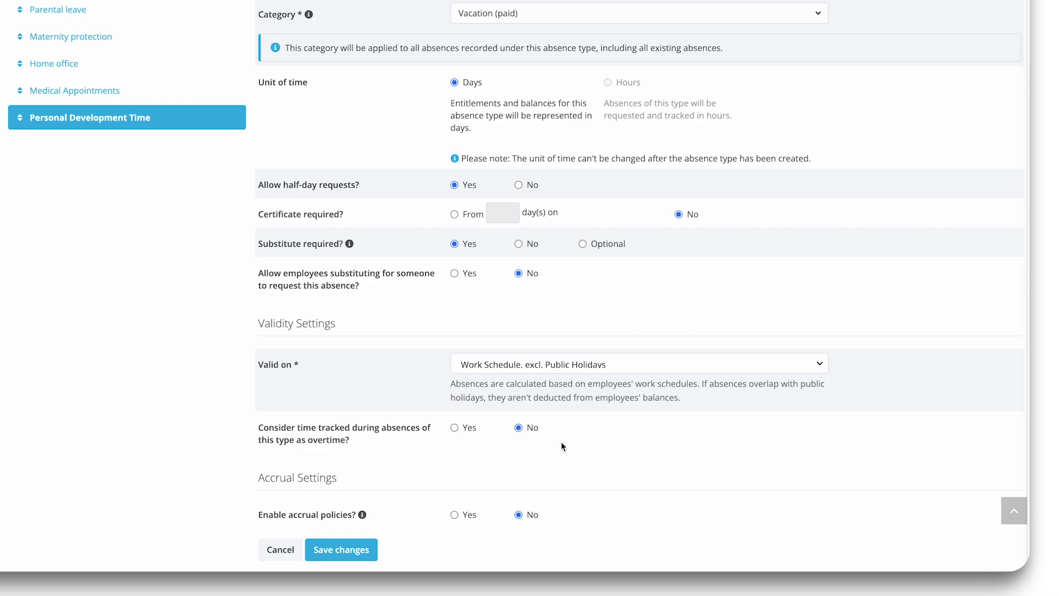
pyautogui.moveTo(554, 444)
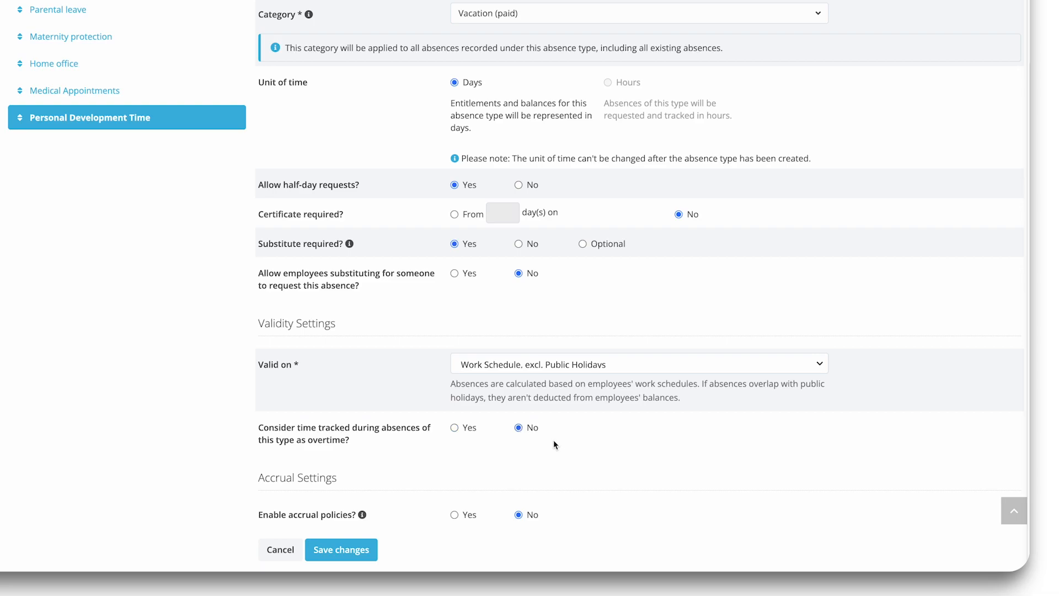
pyautogui.click(454, 487)
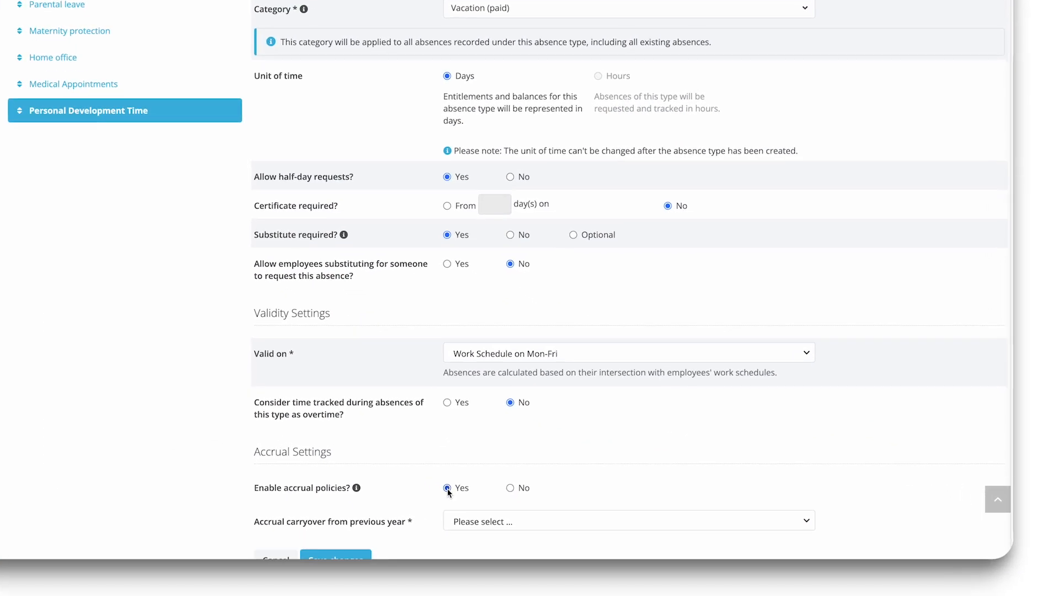
# - Choose Limited carryover from the previous year up to 31.01 and save the absence type
pyautogui.scroll(-3)
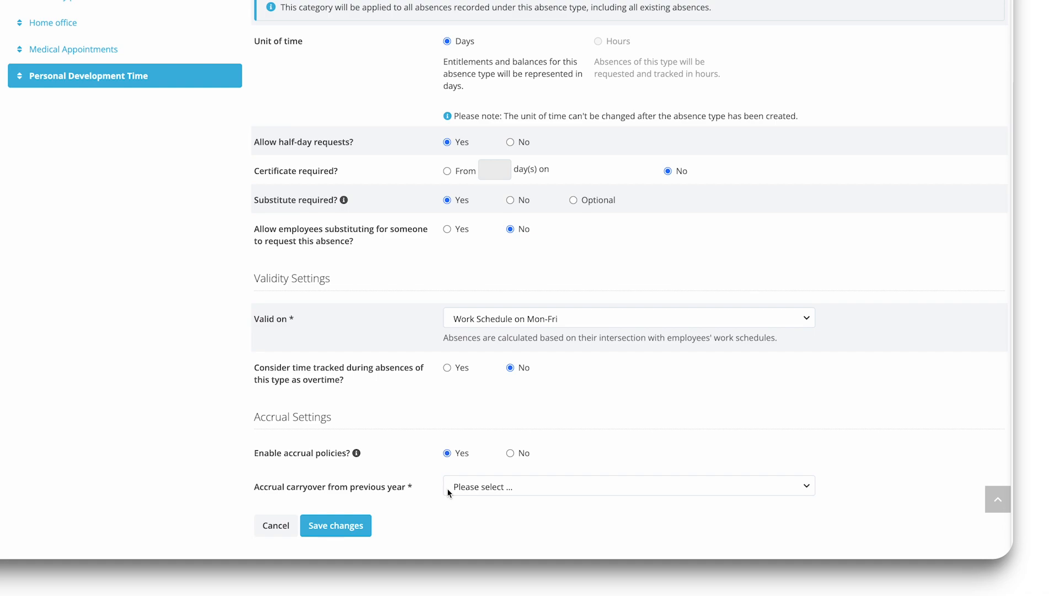
pyautogui.click(335, 525)
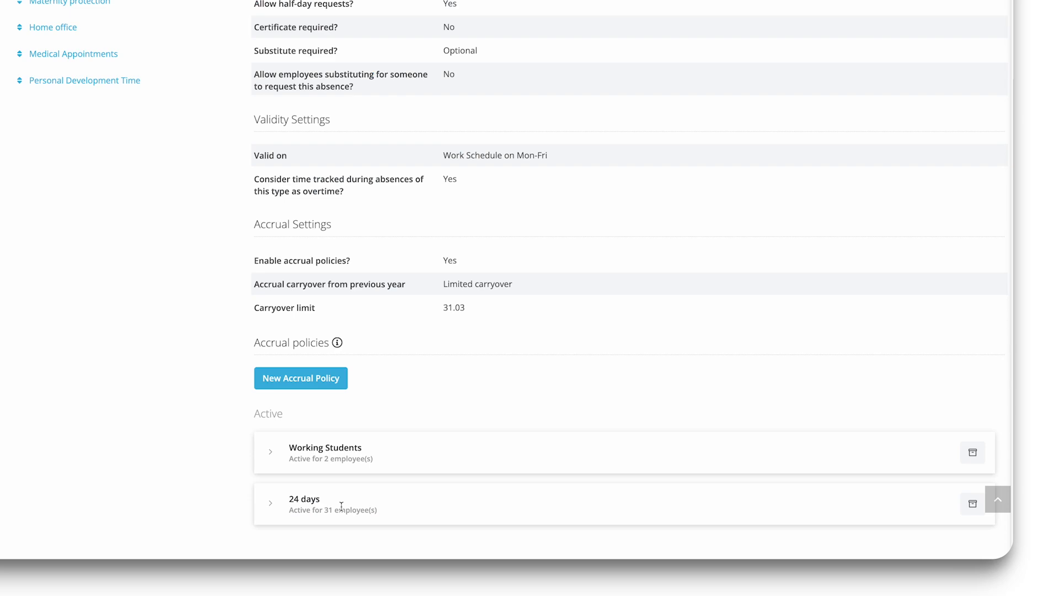
pyautogui.click(48, 172)
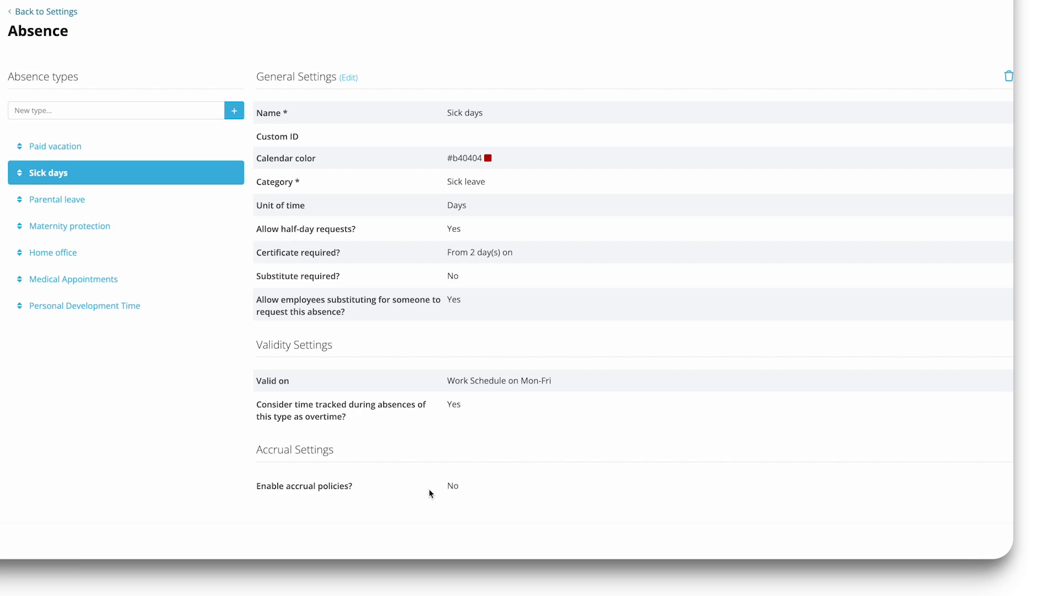
pyautogui.scroll(-3)
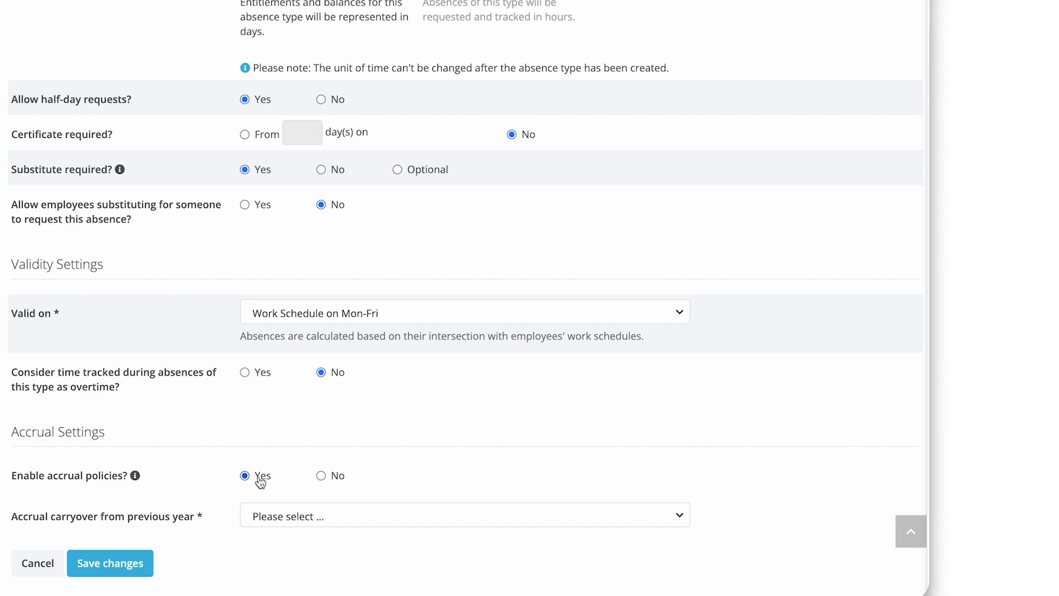
pyautogui.scroll(3)
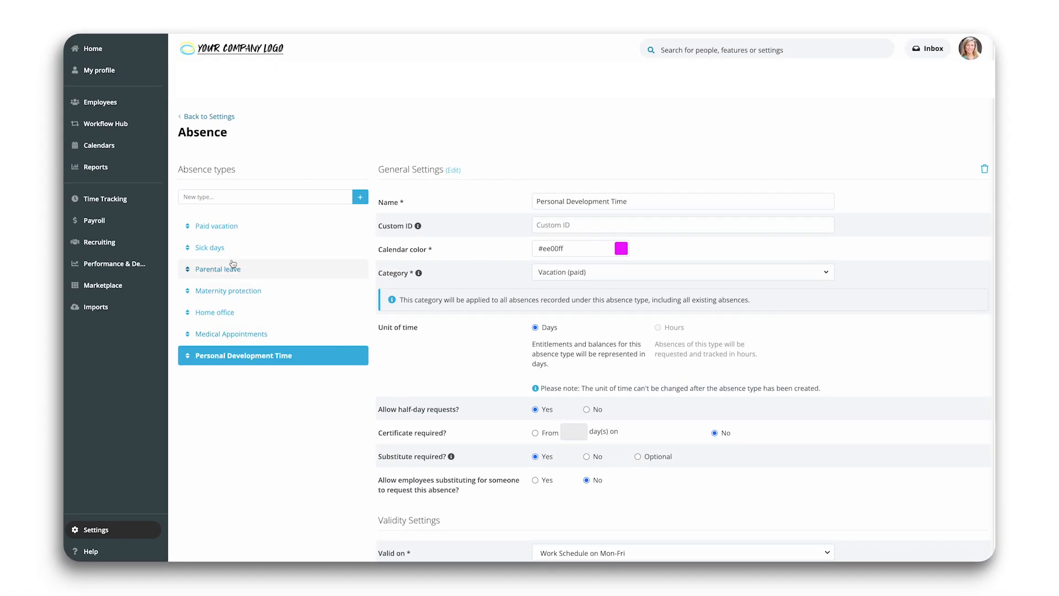
pyautogui.click(216, 311)
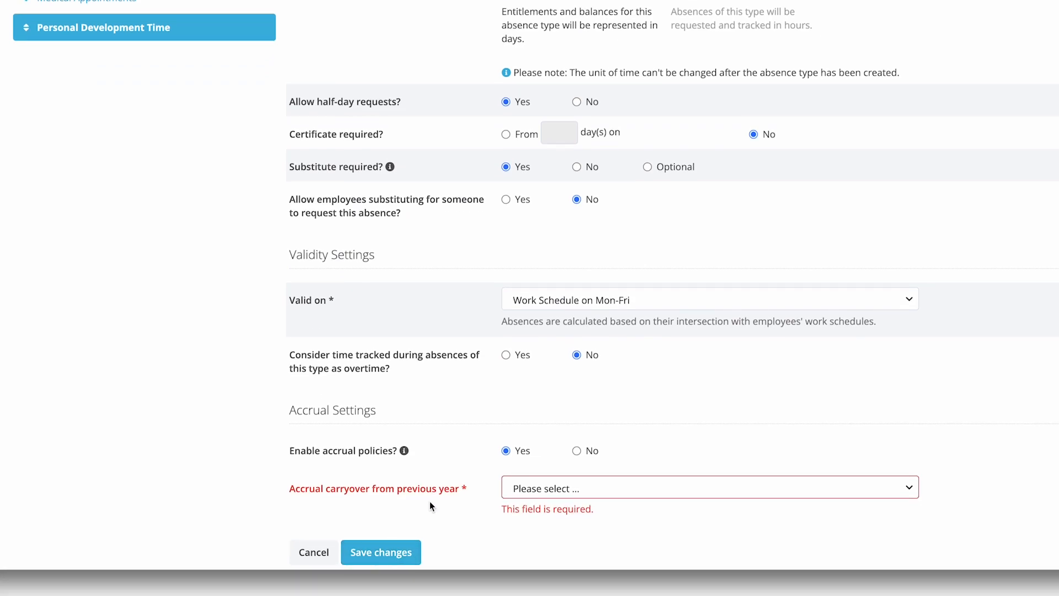
pyautogui.click(380, 551)
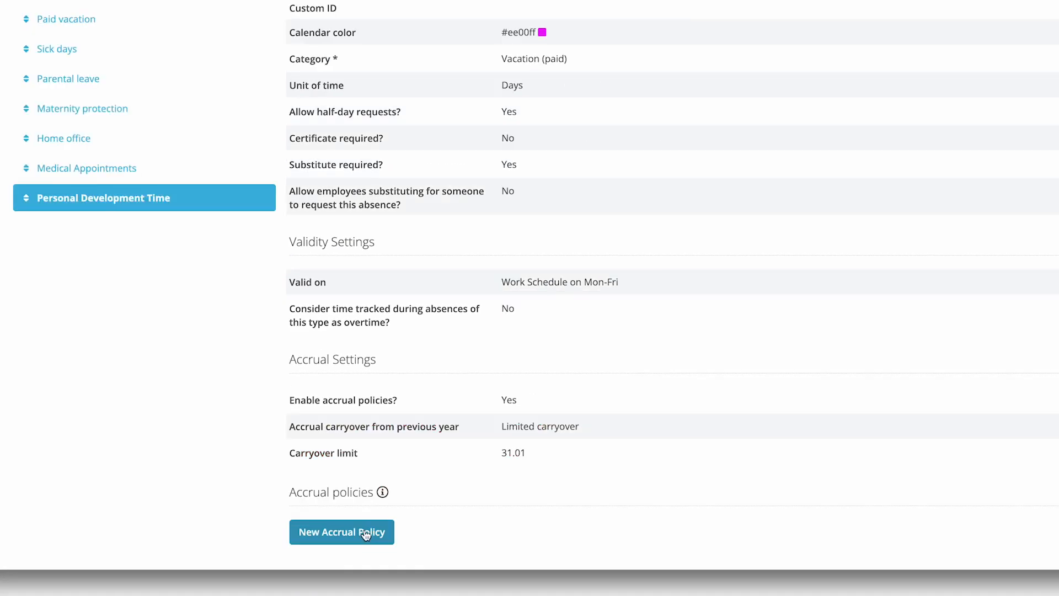